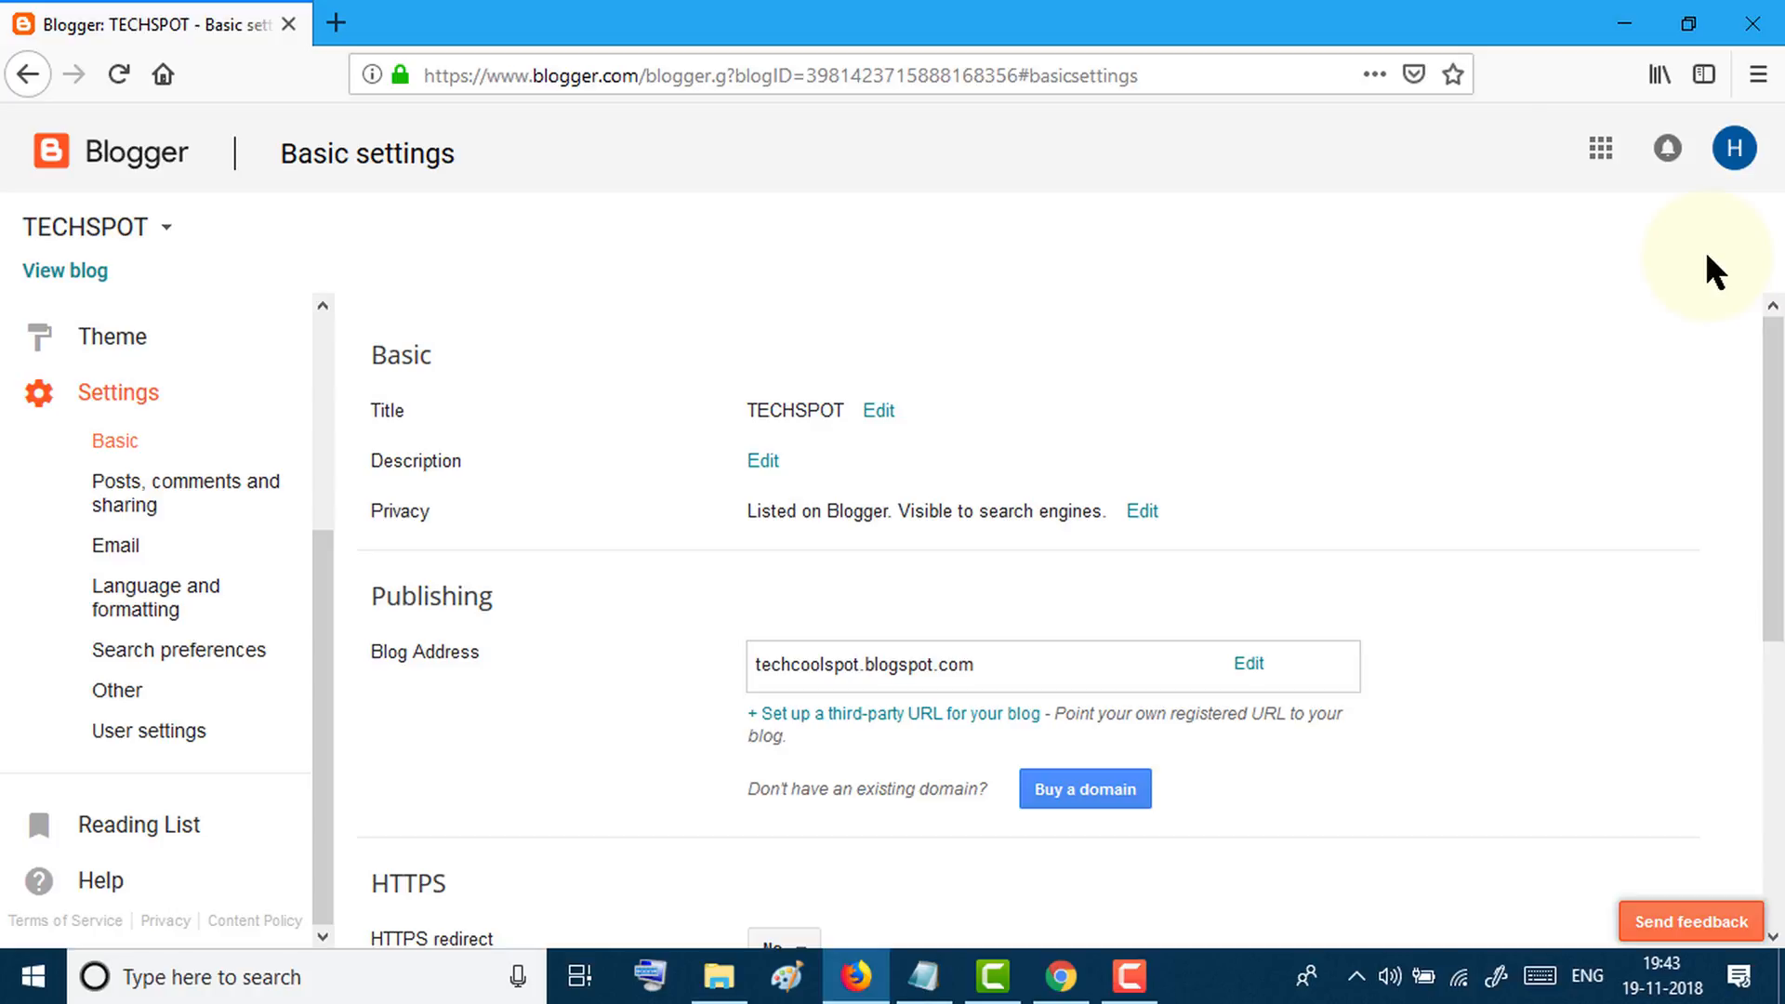
{"action": "mouse_move", "coordinate": [268, 393]}
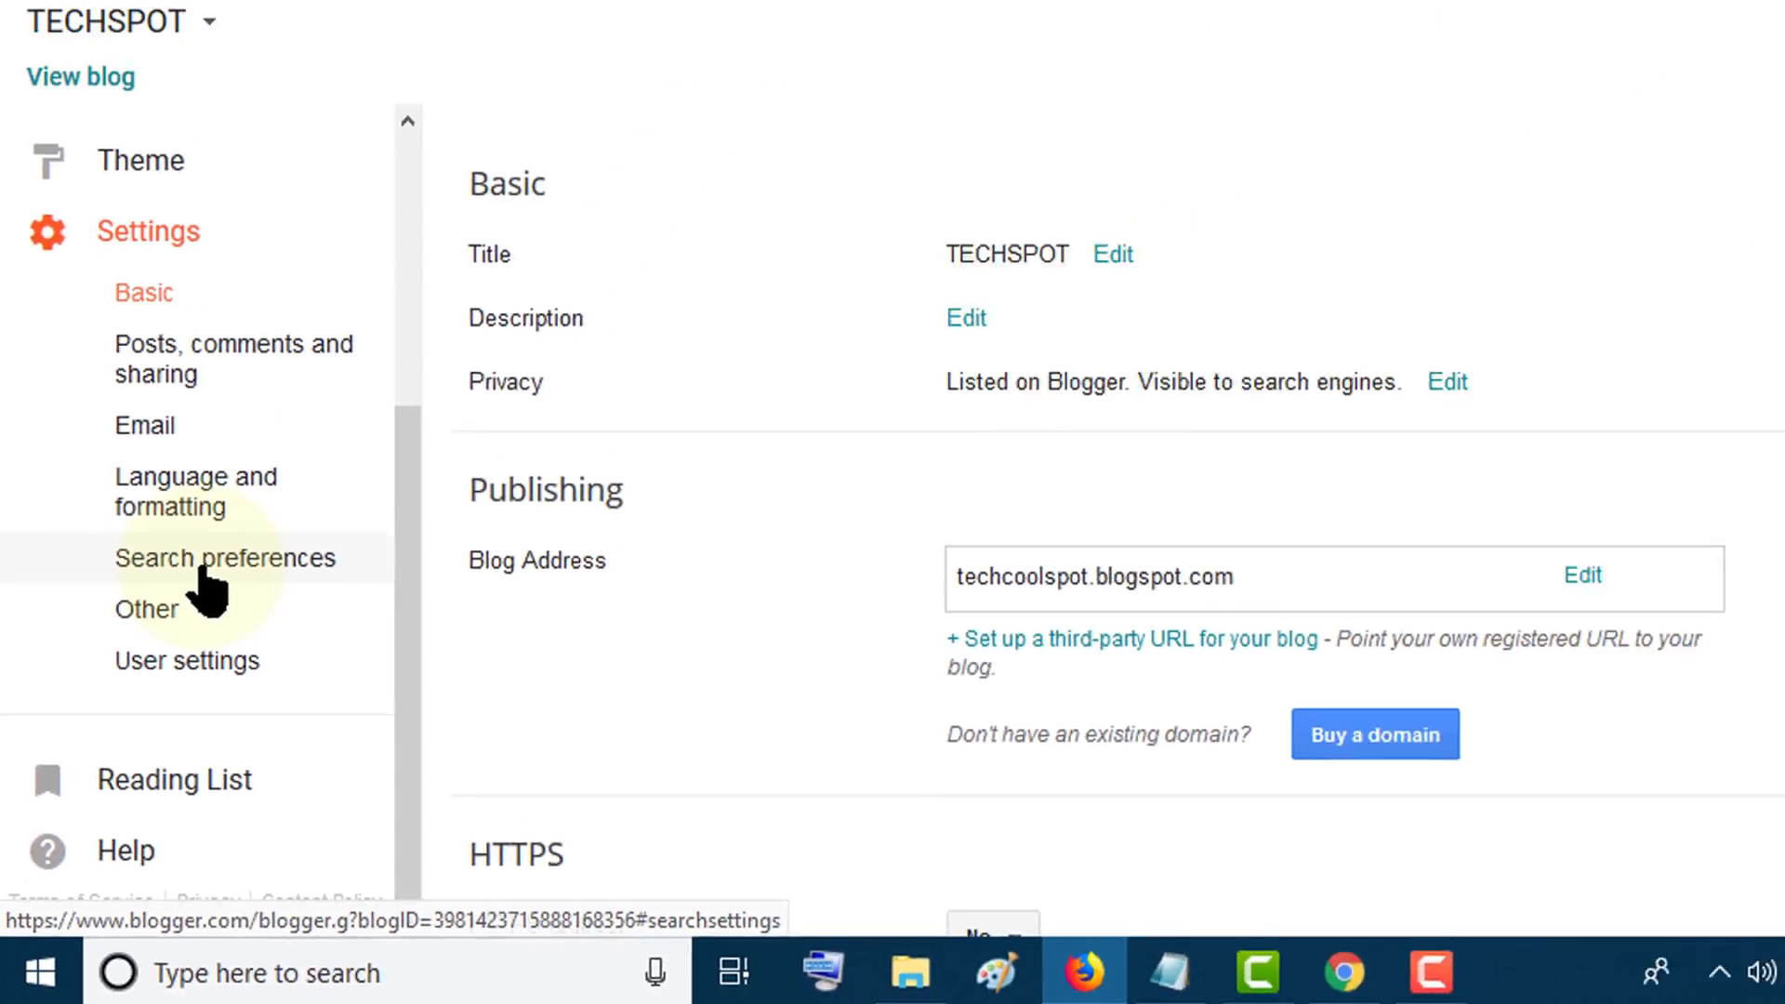
- Enable custom ads.txt under Search preferences, selecting Yes to reveal an empty content box
{"action": "left_click", "coordinate": [225, 557]}
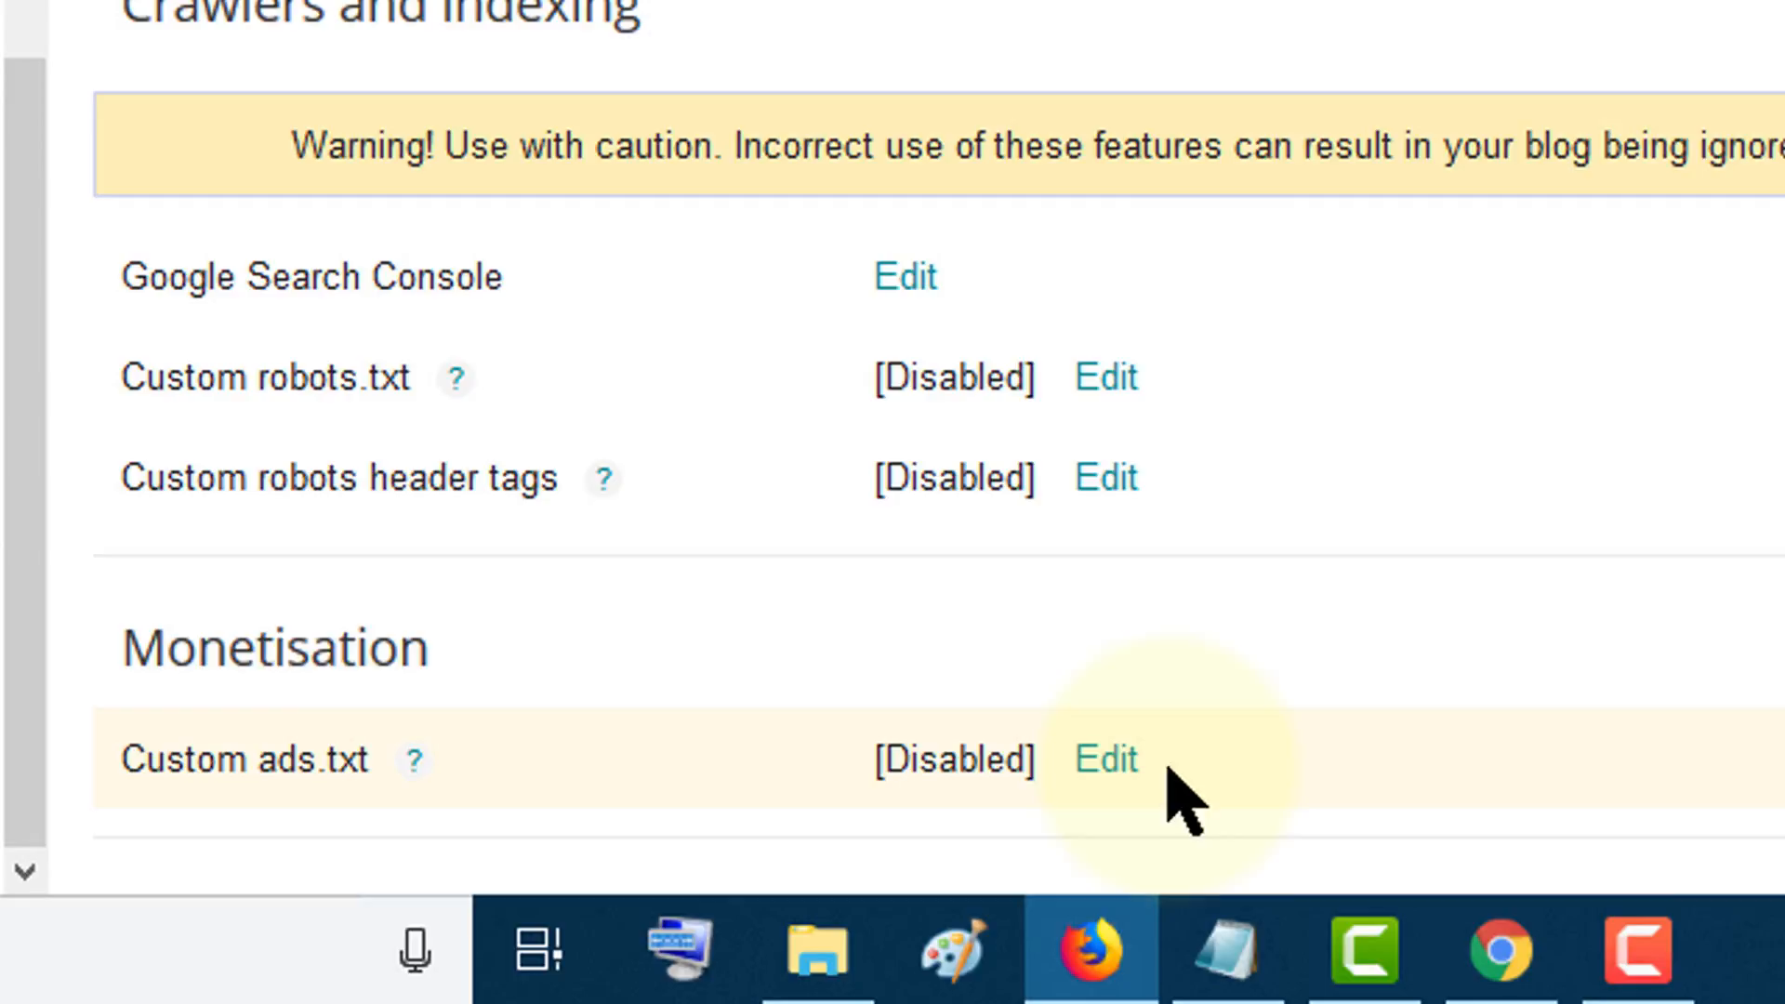
{"action": "left_click", "coordinate": [1102, 760]}
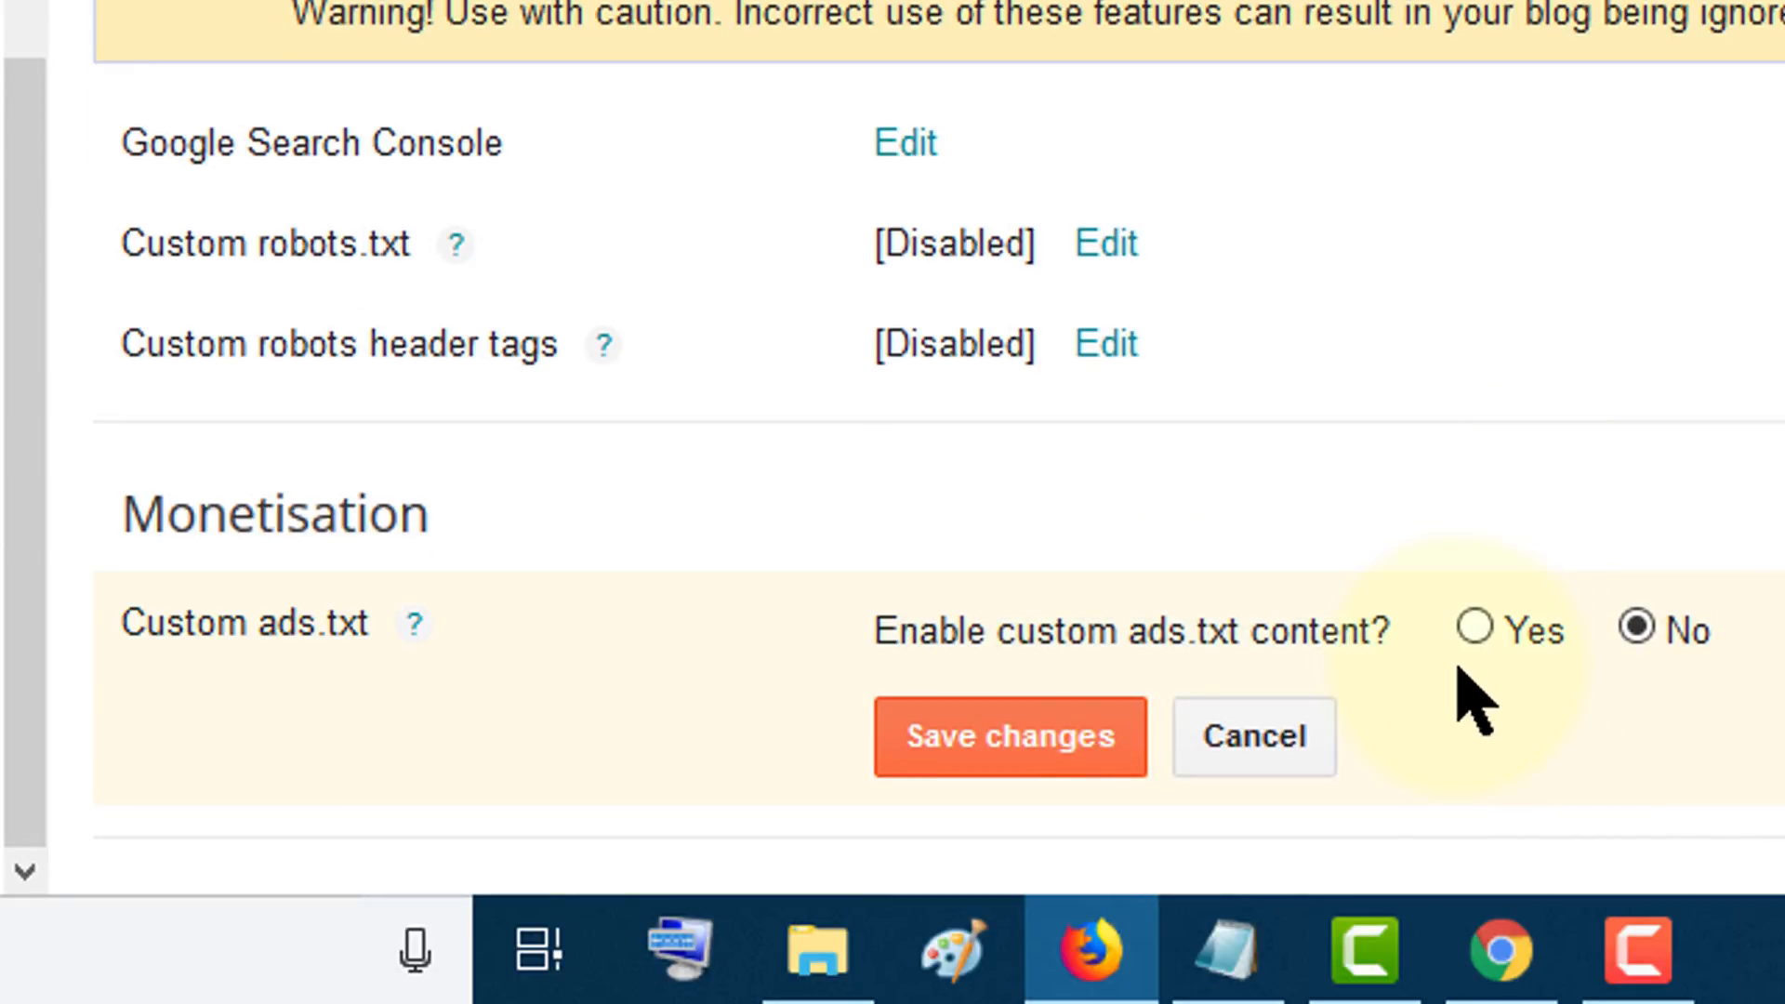
{"action": "left_click", "coordinate": [1472, 630]}
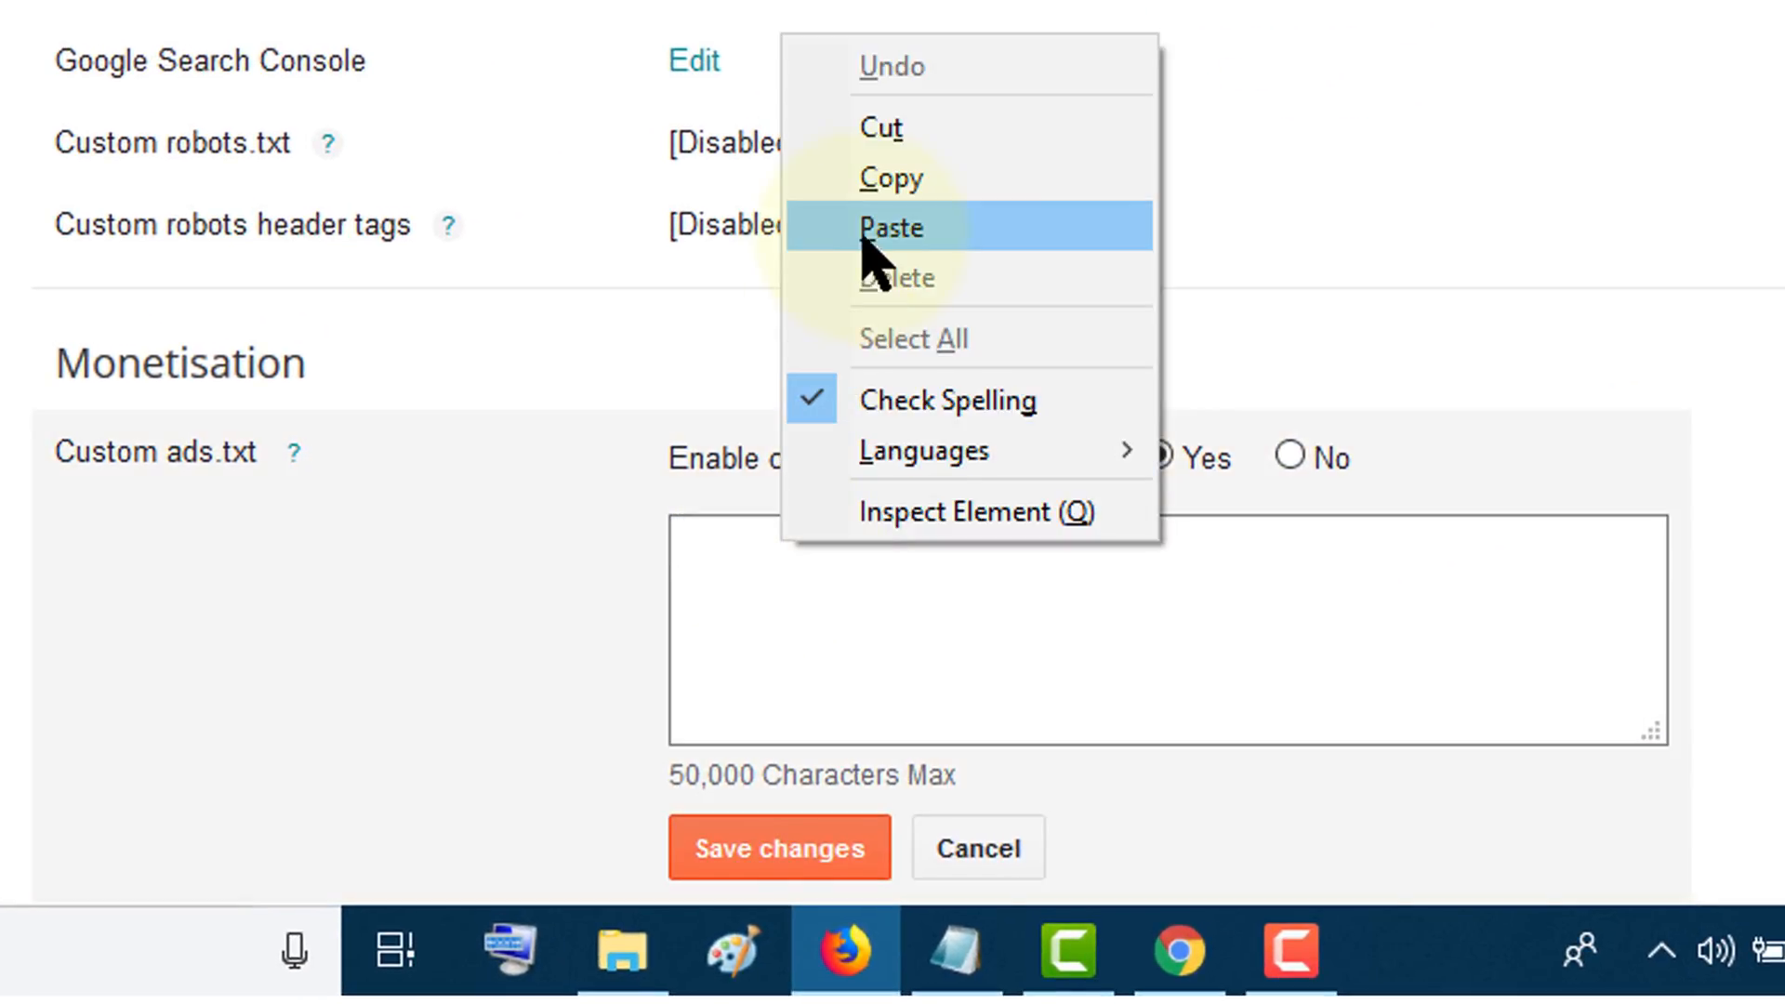
- Paste the google.com DIRECT publisher line into the ads.txt box and save changes
{"action": "left_click", "coordinate": [891, 228]}
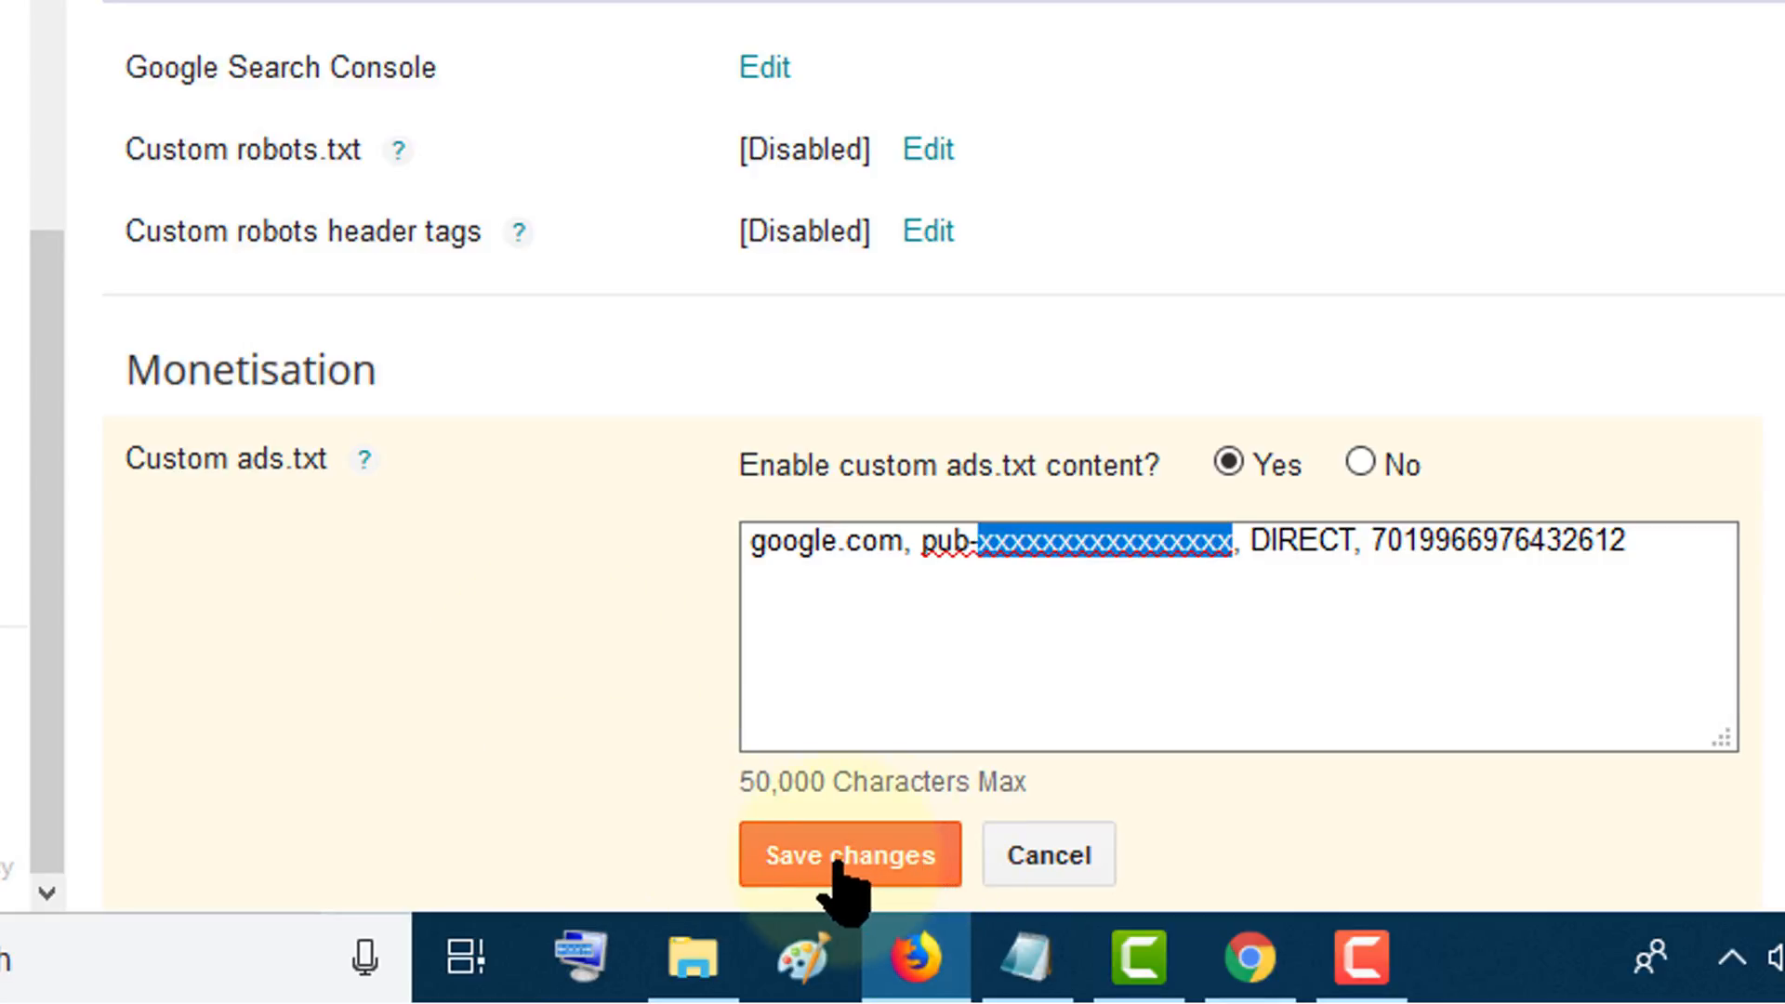
{"action": "left_click", "coordinate": [848, 853]}
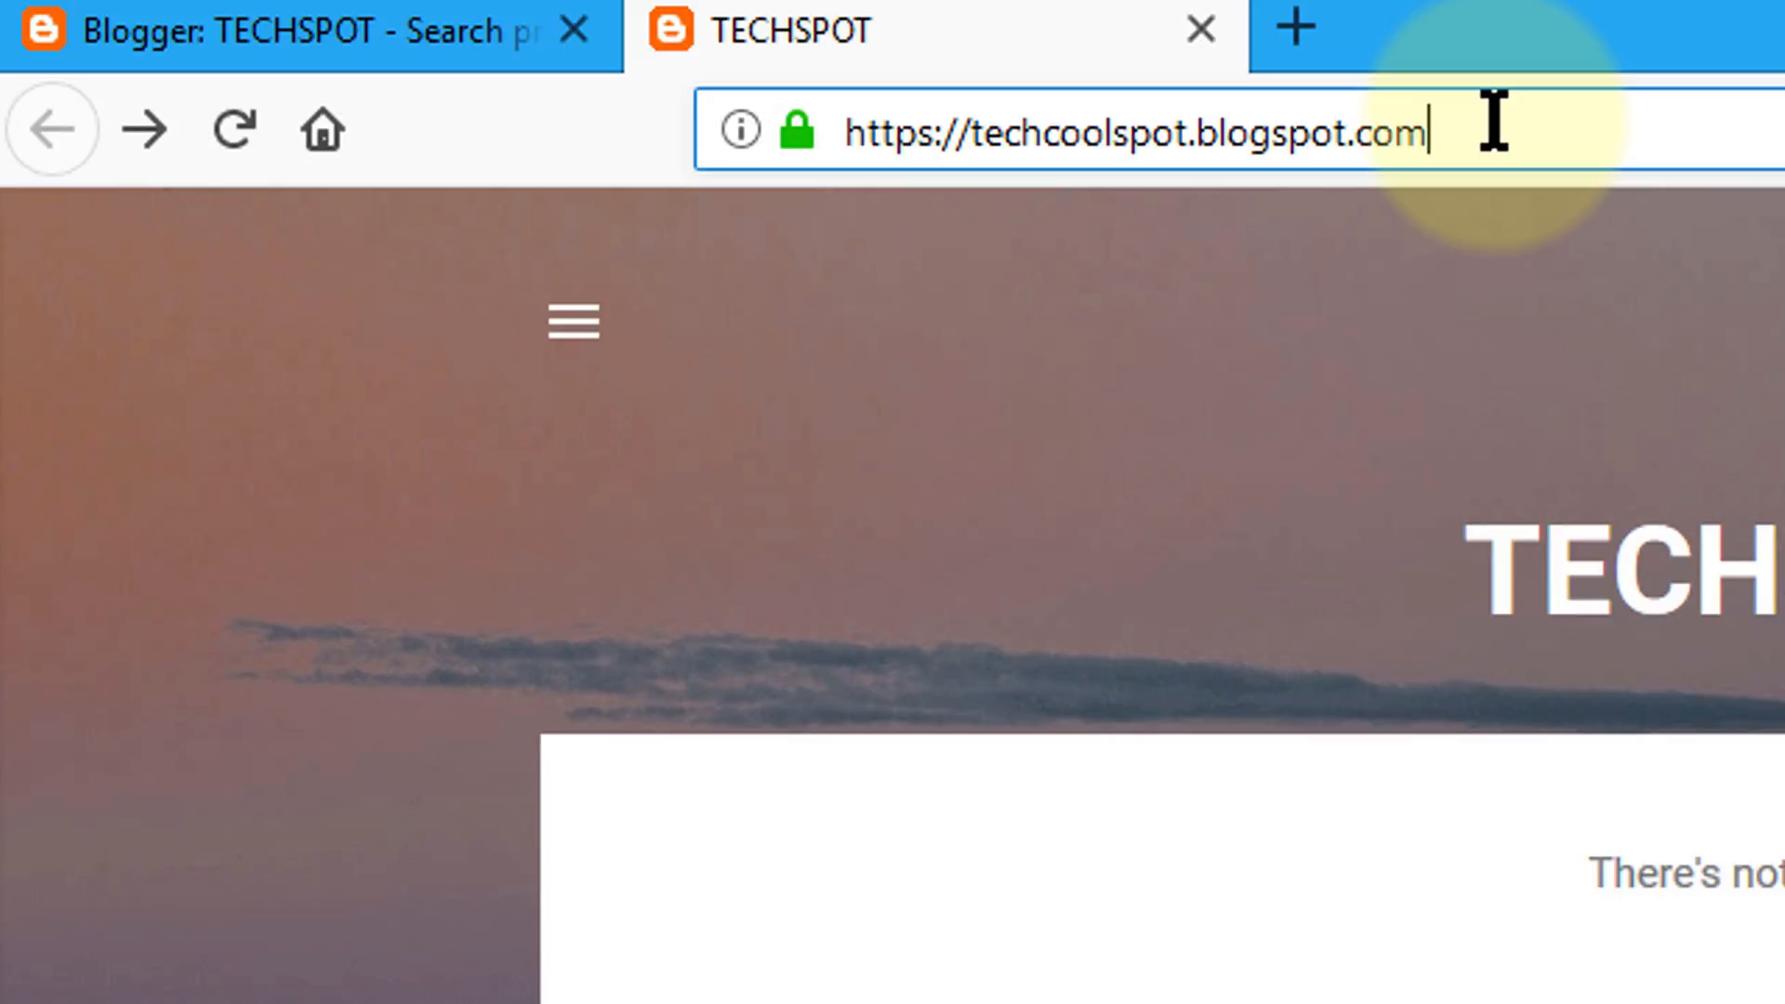
- Append '/ads.txt' to the live TECHSPOT blog's address
{"action": "type", "text": "/"}
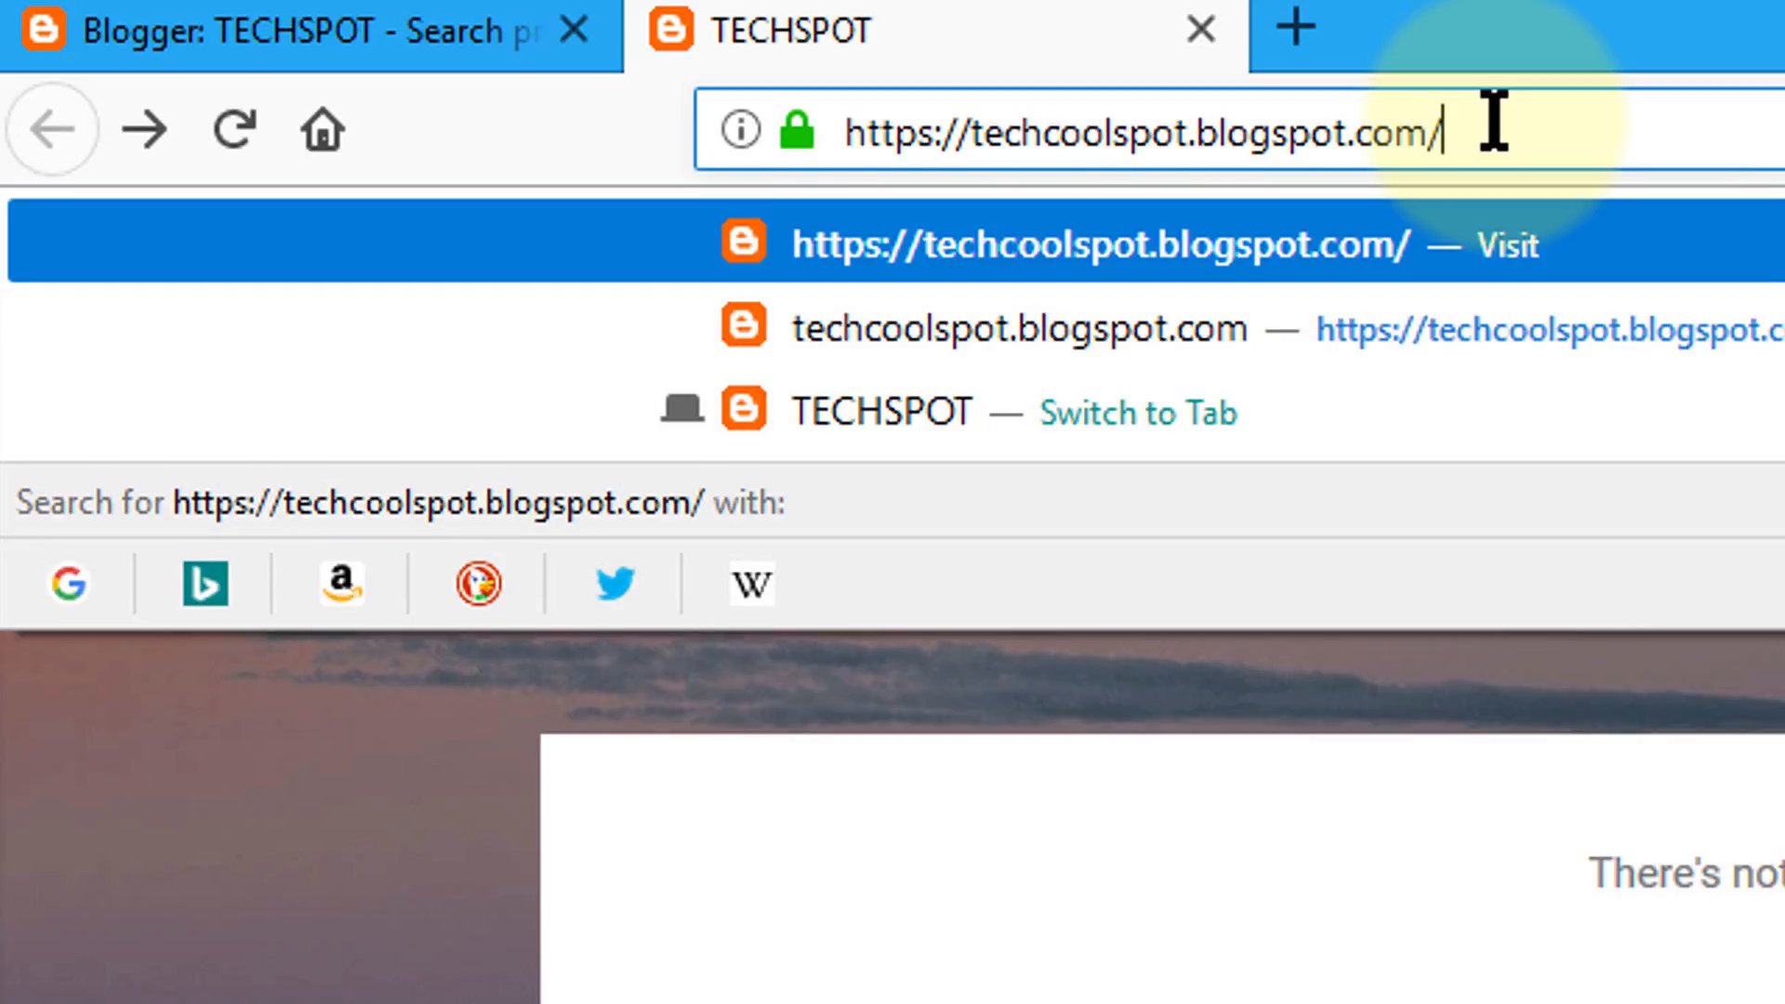
{"action": "type", "text": "ads.txt"}
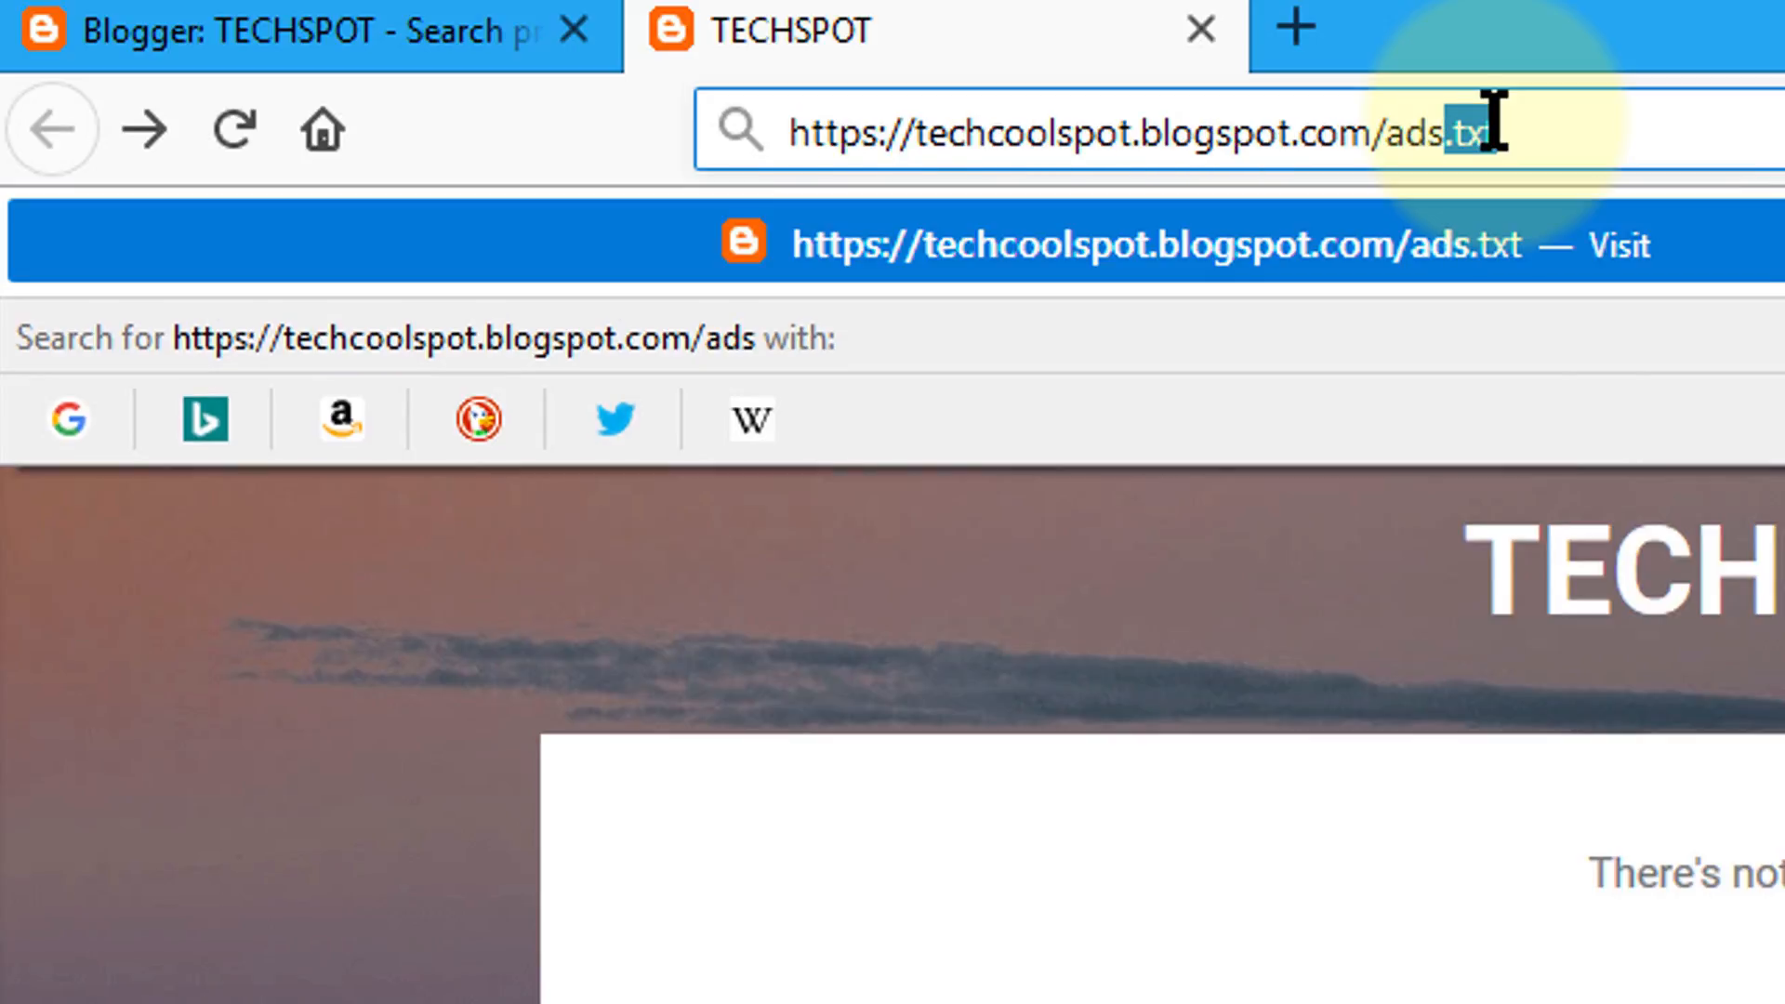